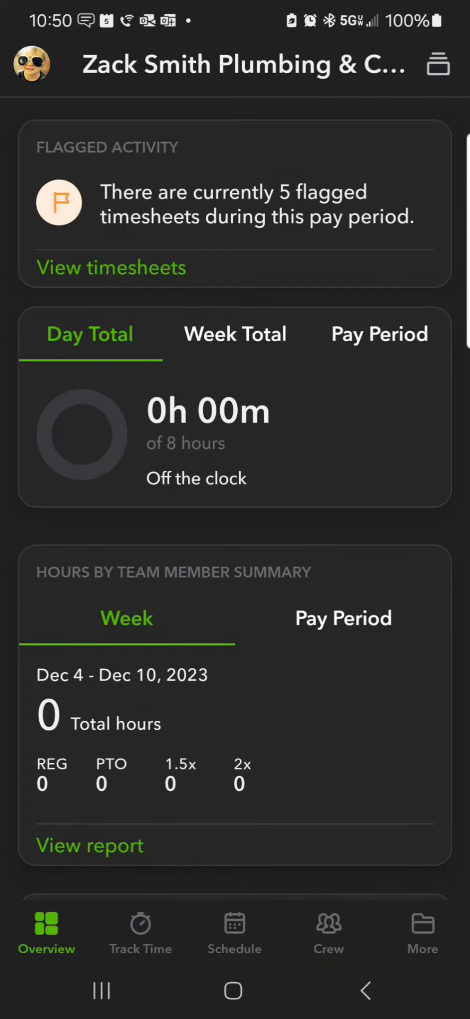
Reach the General settings page via More > Settings in QuickBooks Workforce.
left_click(422, 933)
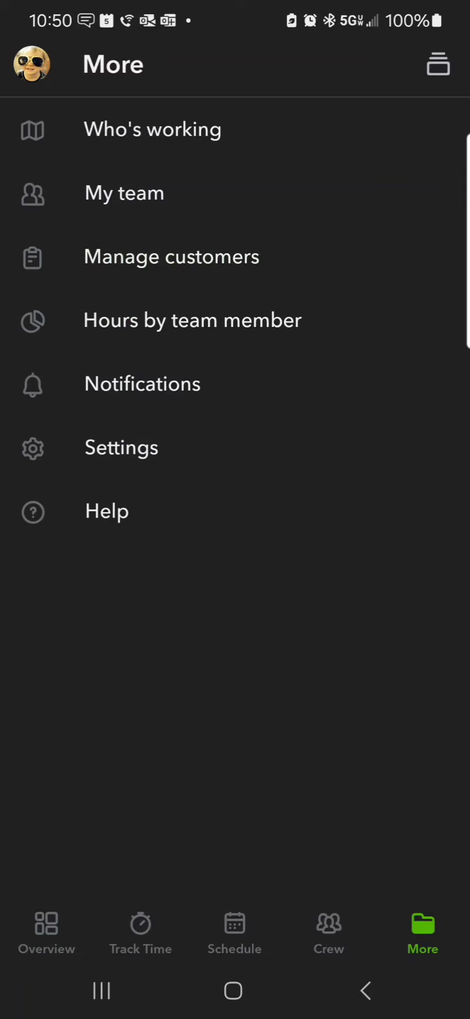
left_click(121, 448)
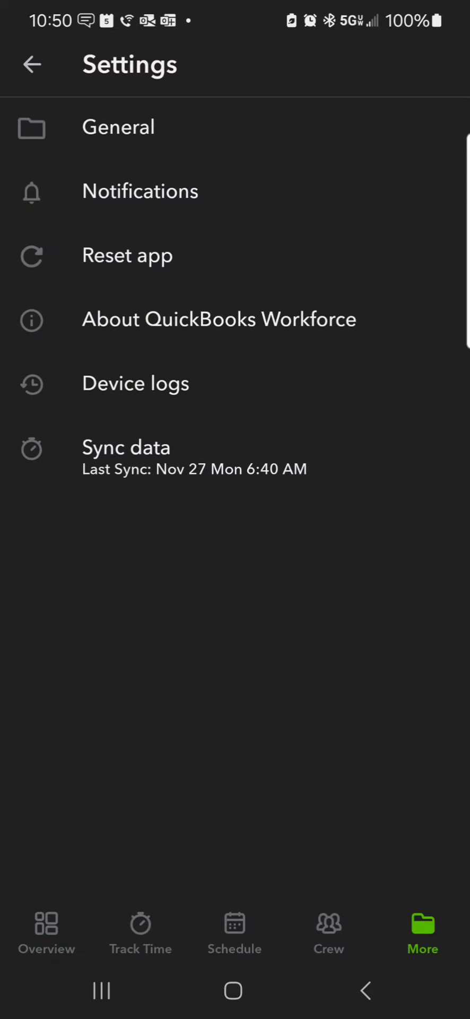
left_click(118, 127)
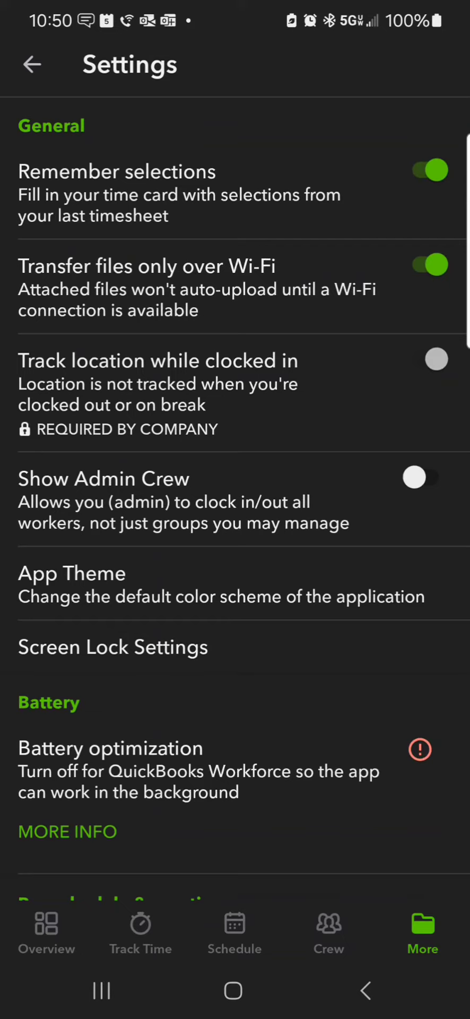
Switch off 'Transfer files only over Wi-Fi' and return to the Overview dashboard.
left_click(432, 264)
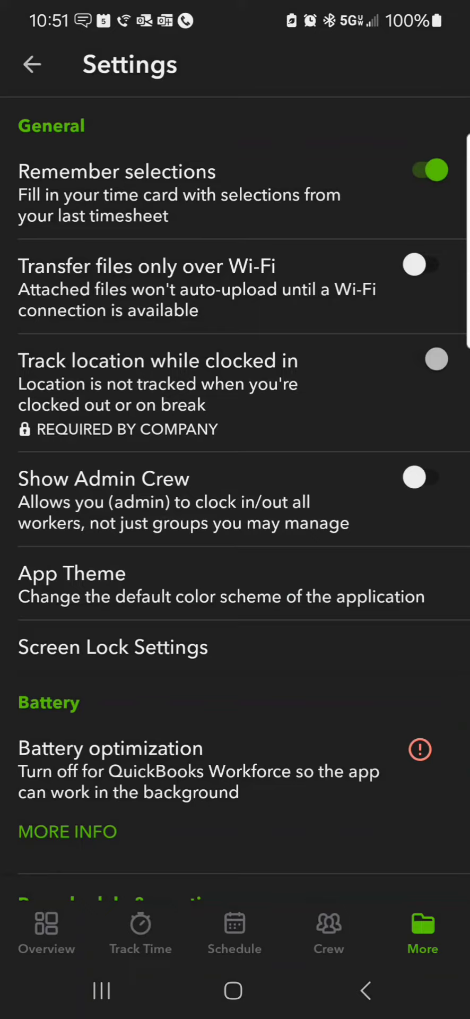
left_click(46, 930)
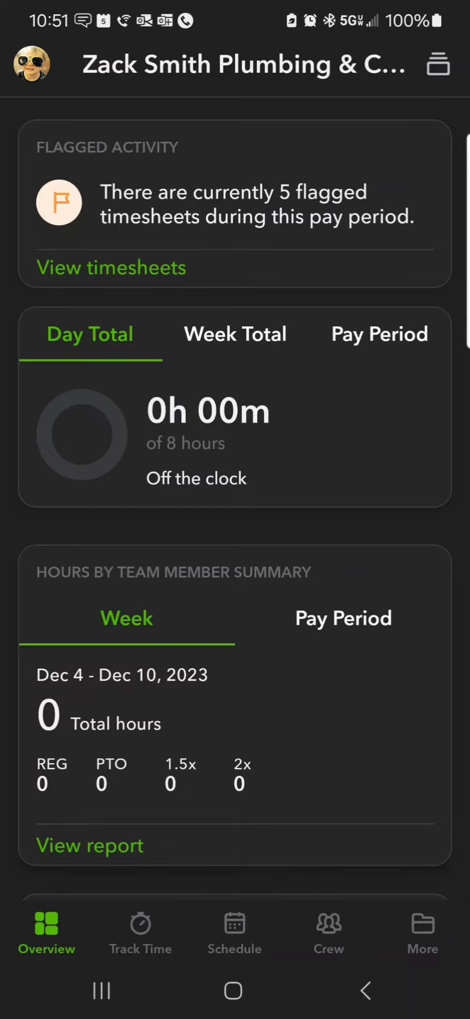
Run Sync data from Settings, refreshing the Dec 5 10:51 AM last-sync status.
left_click(423, 927)
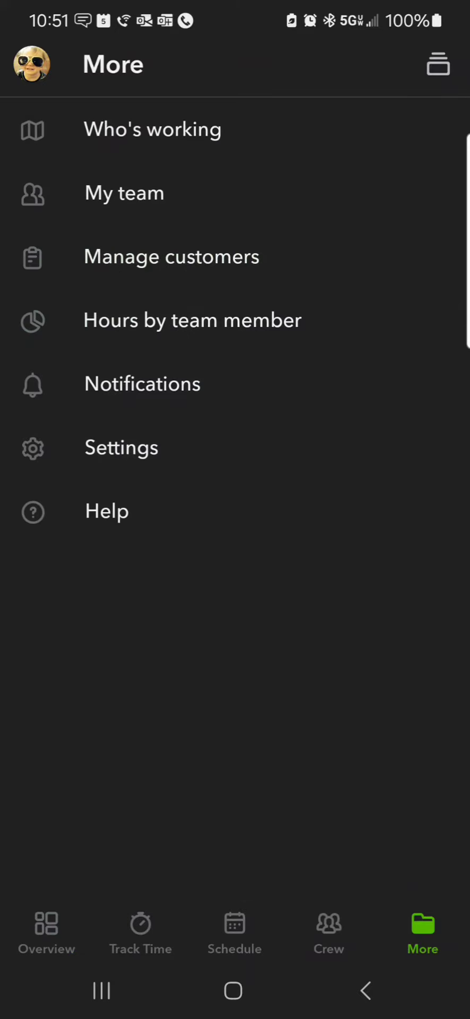
left_click(120, 448)
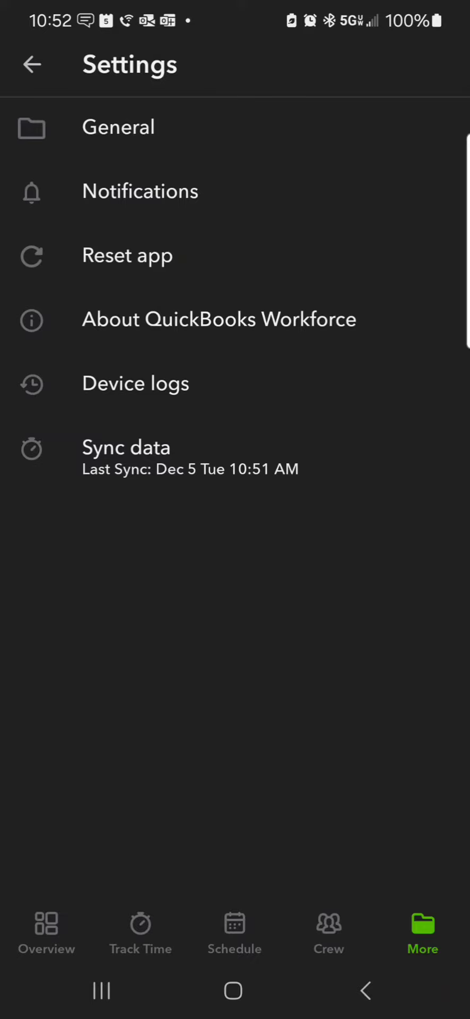
left_click(126, 455)
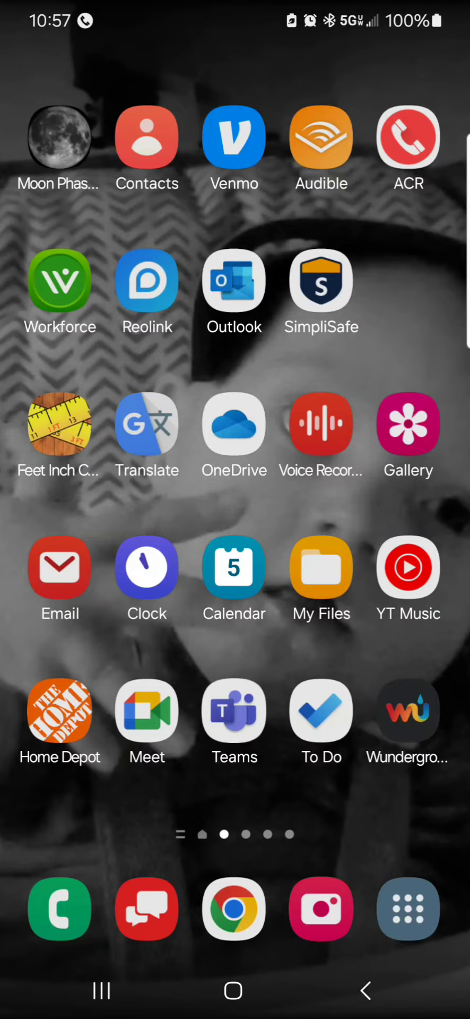
From the notification shade, reach Android Settings' Software update page showing the phone up to date.
scroll("down", 3)
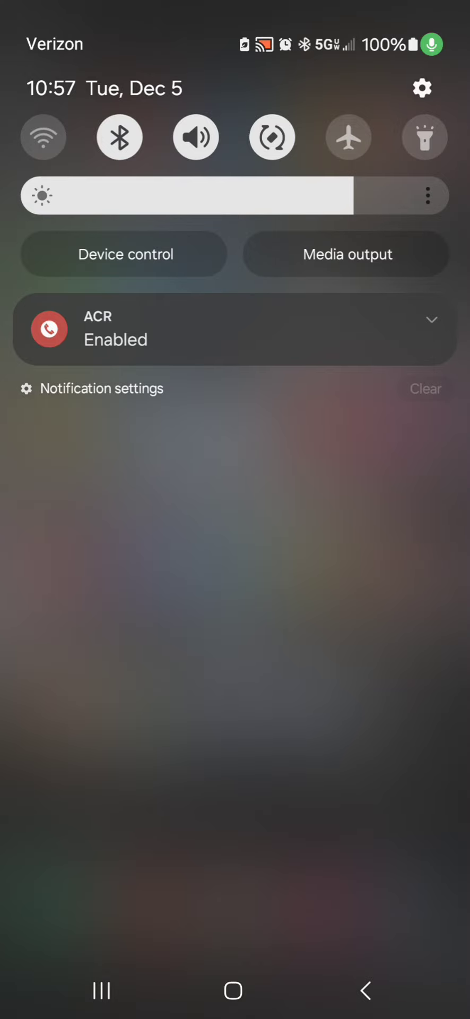
left_click(423, 88)
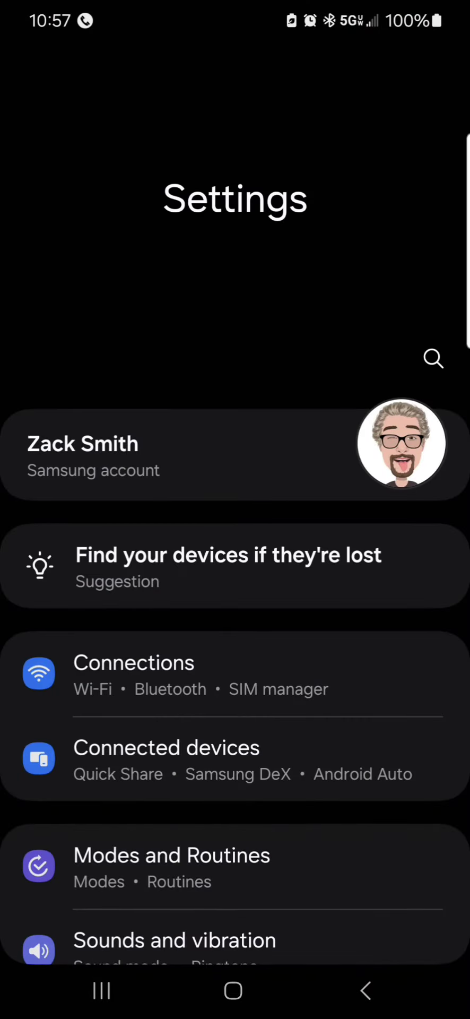
scroll("down", 3)
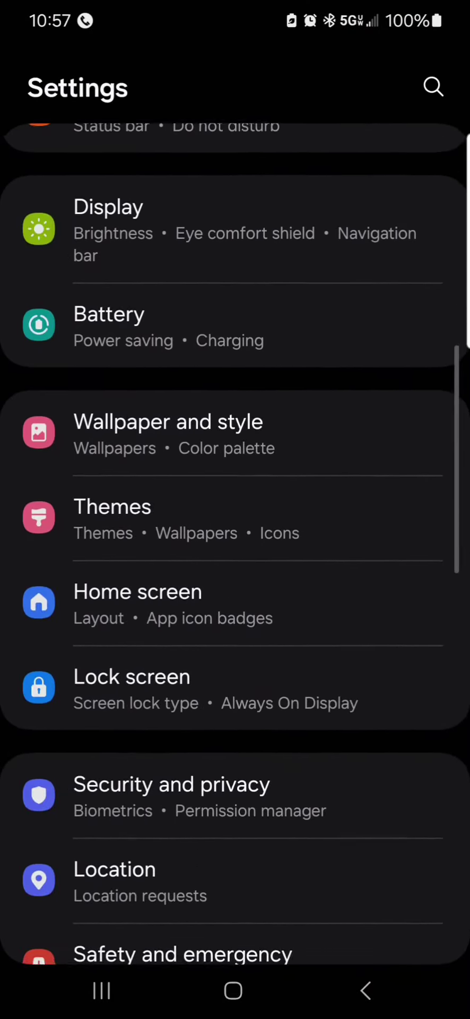
scroll("down", 3)
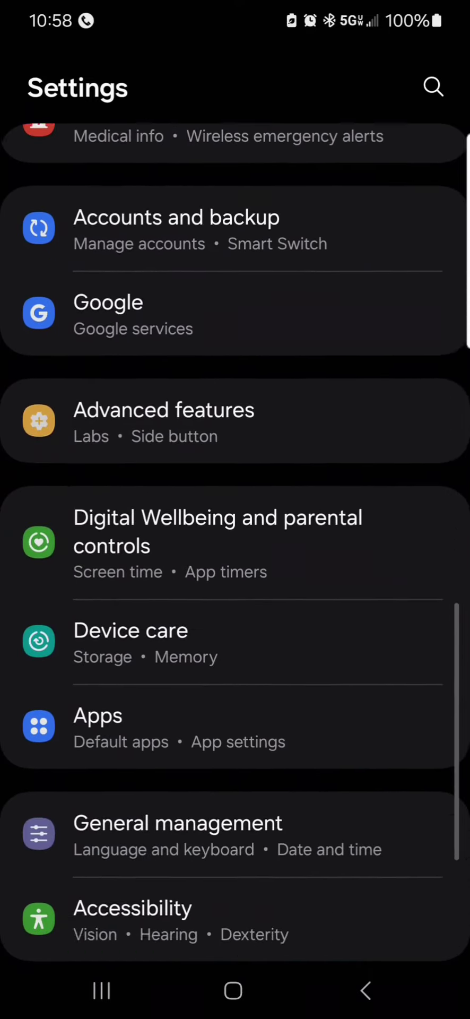
scroll("down", 3)
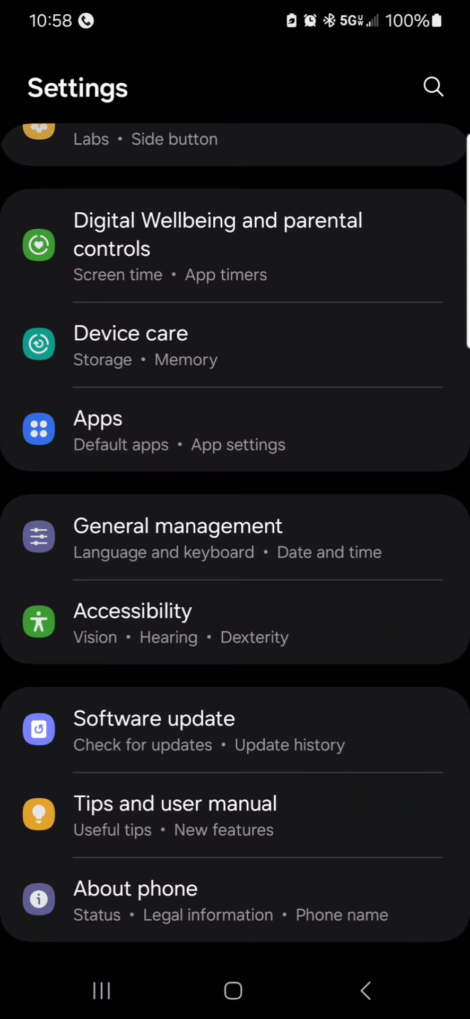
left_click(153, 718)
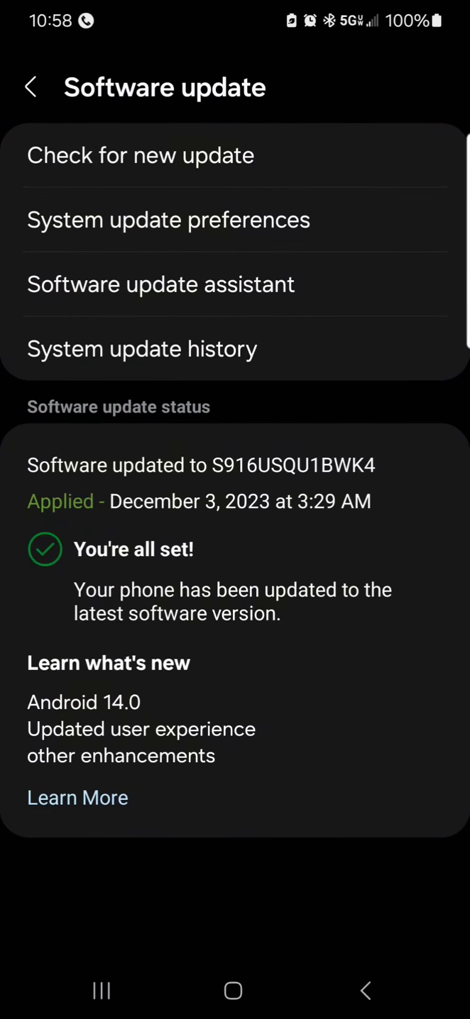